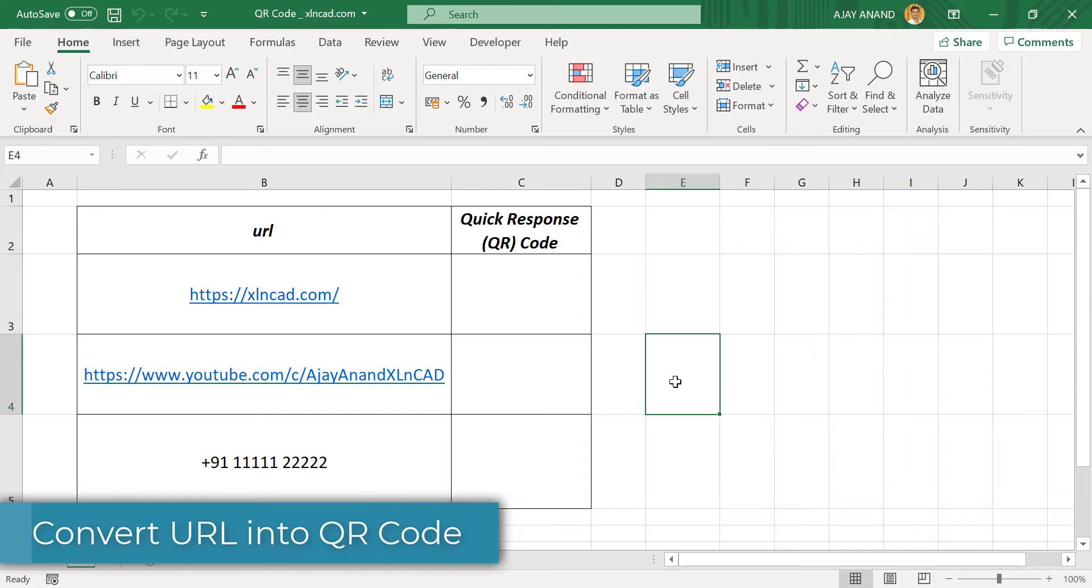
mouse_move(331, 461)
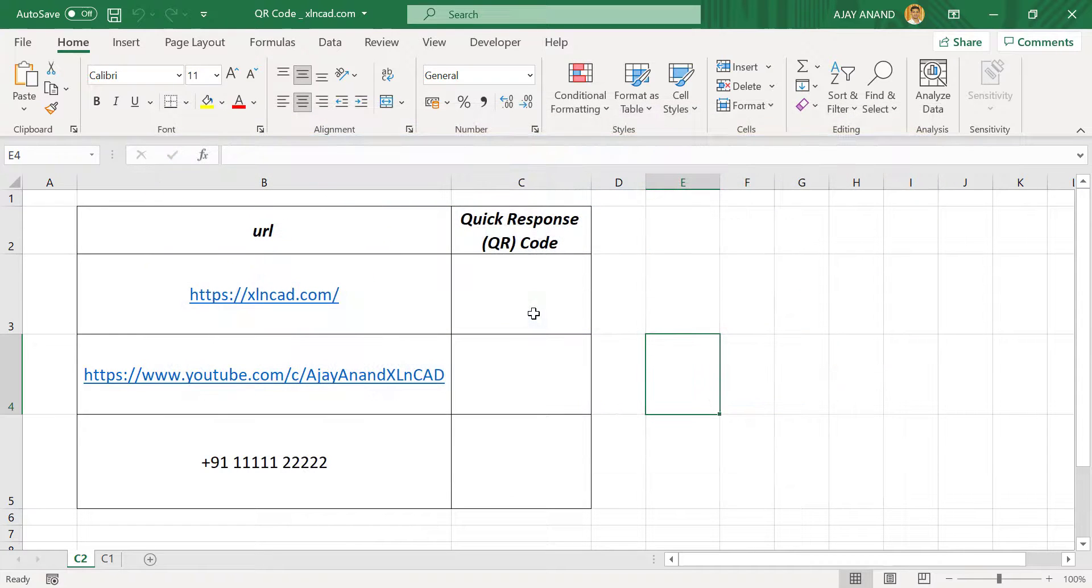
Step: Search the Office Add-ins store for 'QR Co', then add QR4Office and accept its terms
click(126, 42)
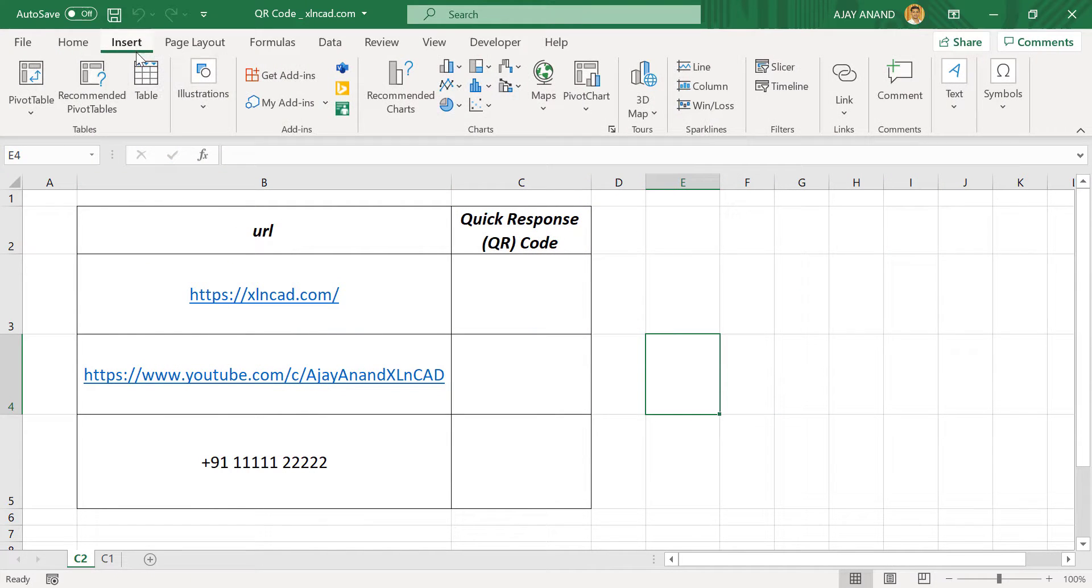
click(282, 75)
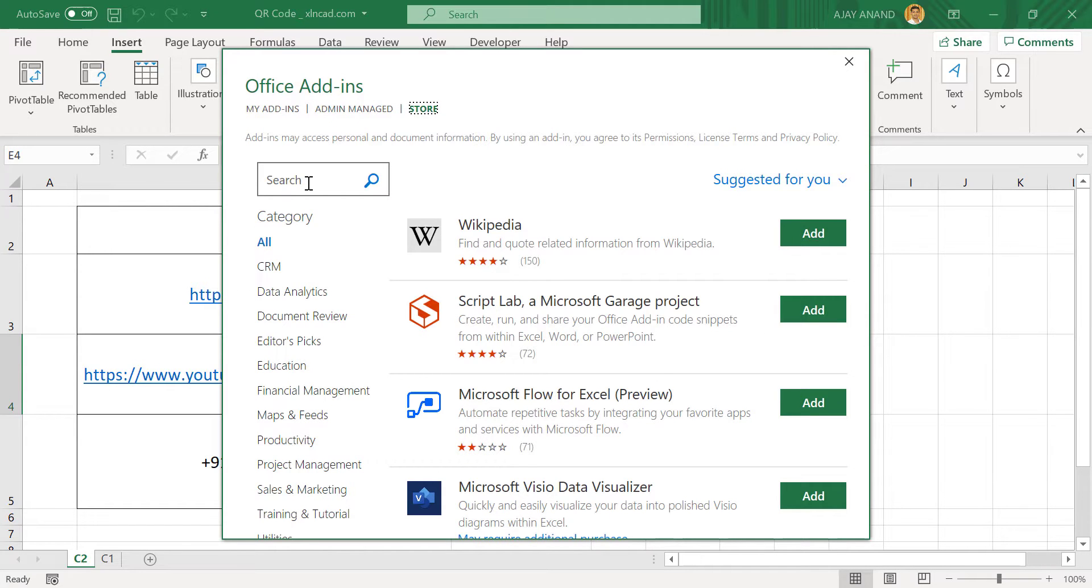
click(305, 179)
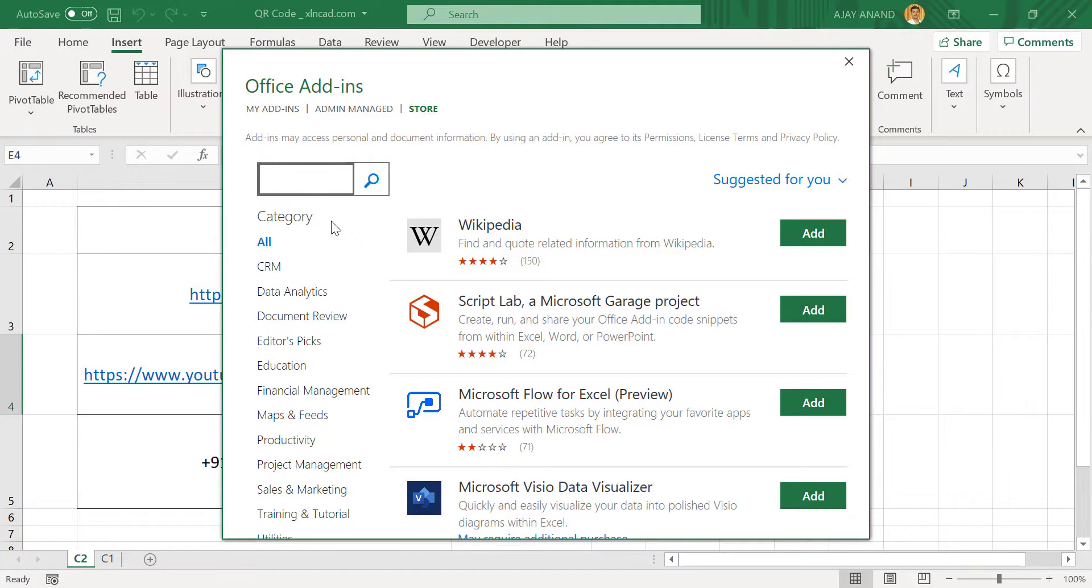
text(QR Code)
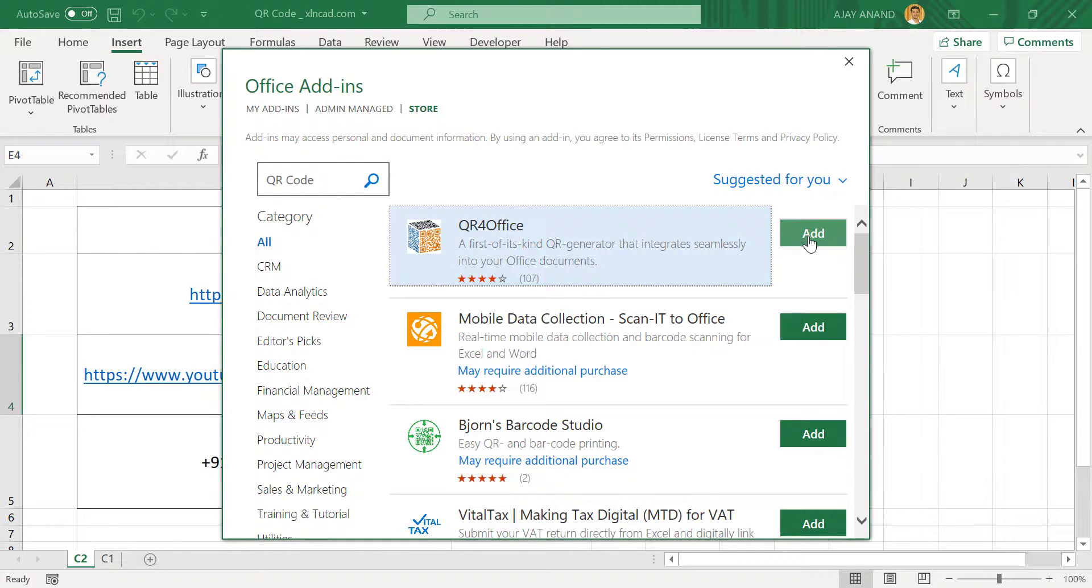
click(811, 232)
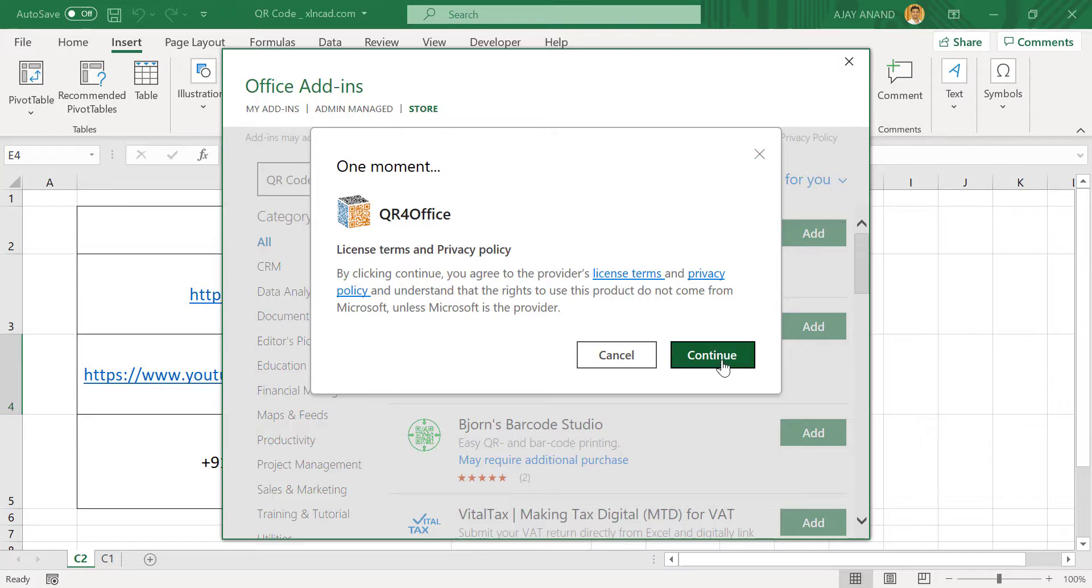
click(711, 354)
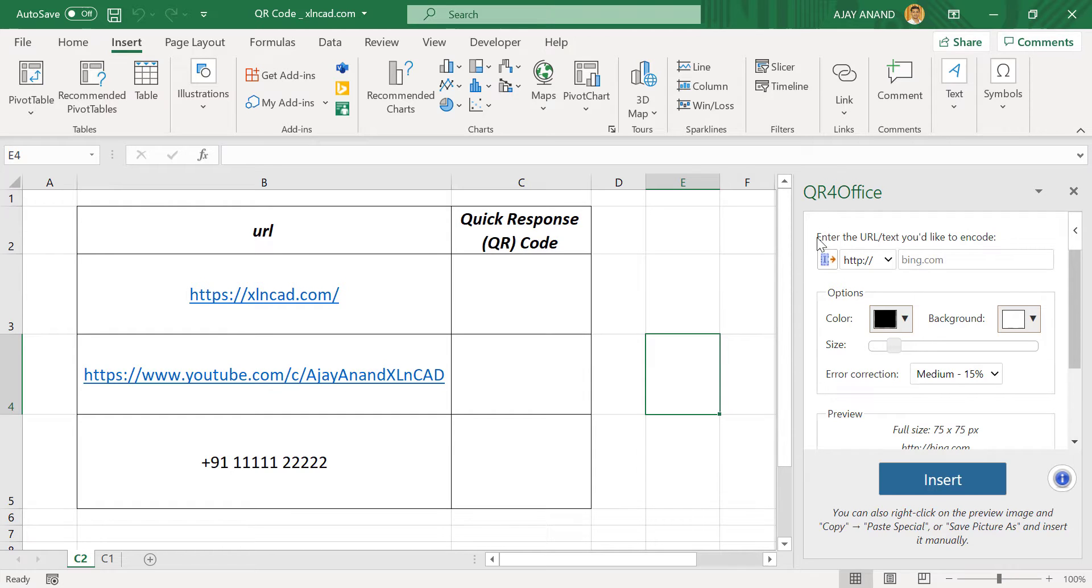
mouse_move(545, 324)
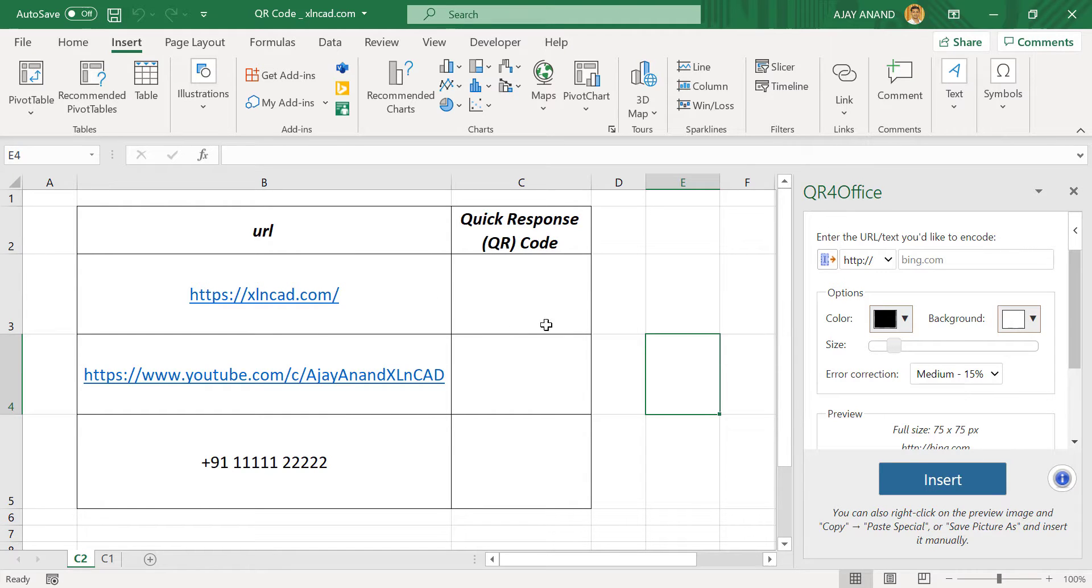
mouse_move(334, 294)
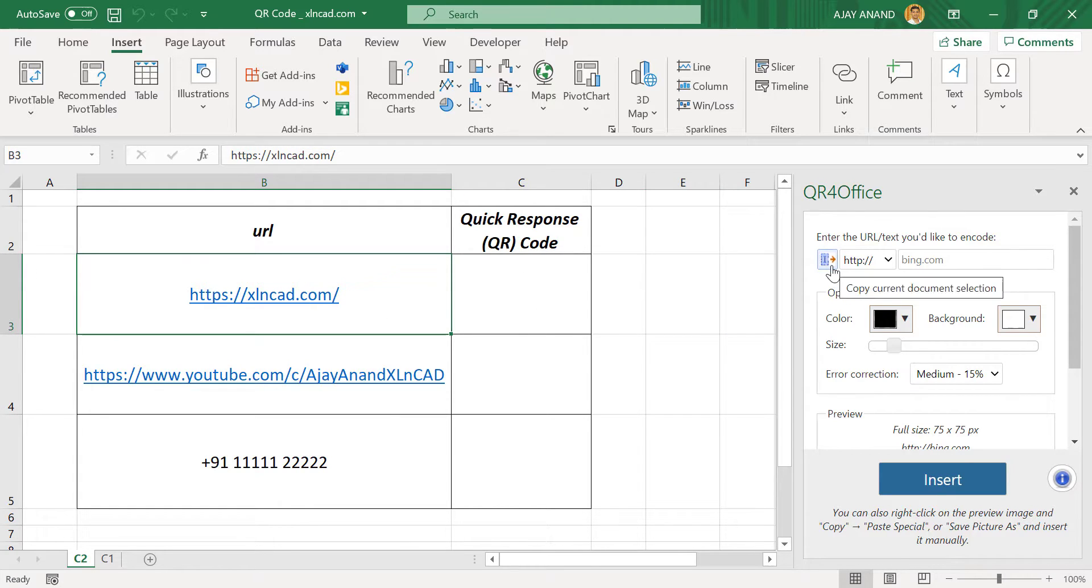
click(828, 259)
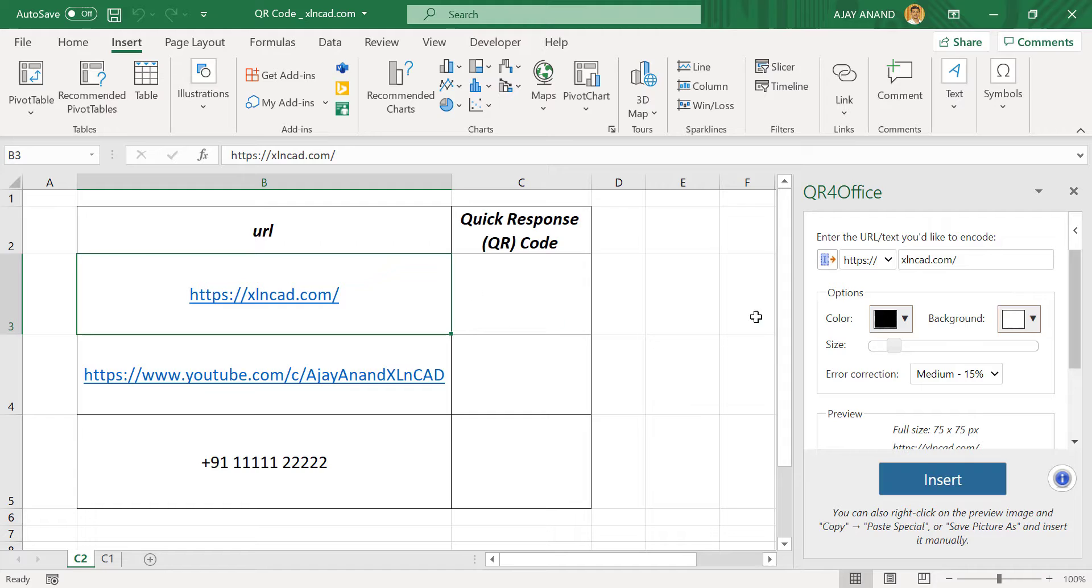
mouse_move(508, 296)
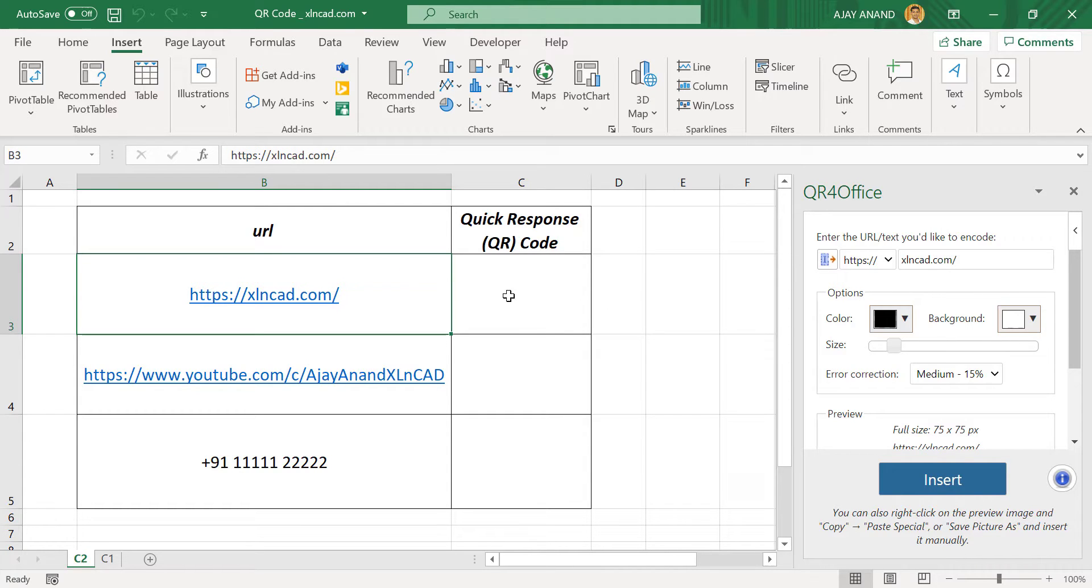
mouse_move(547, 291)
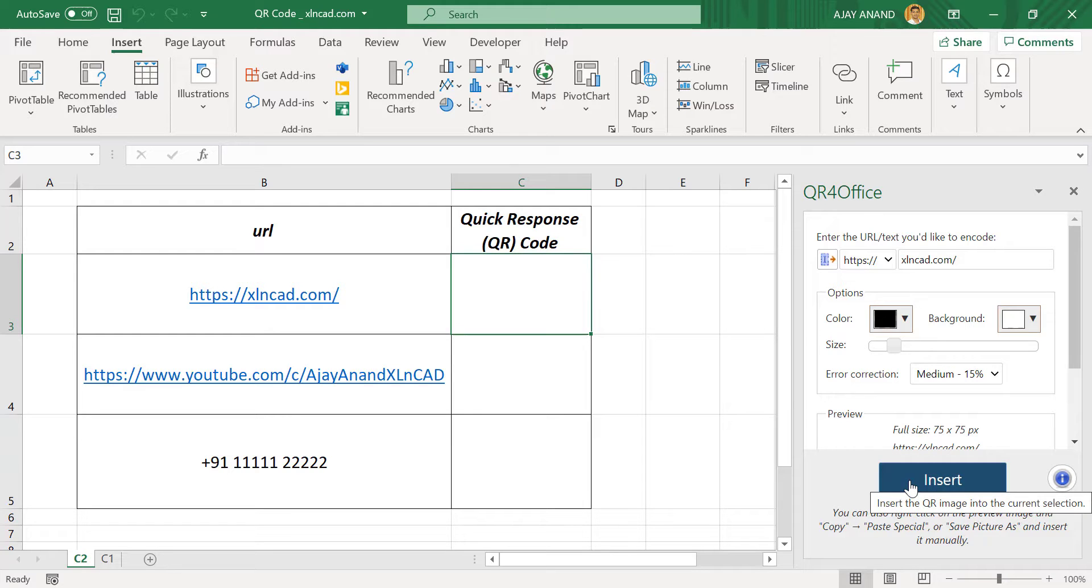
click(940, 479)
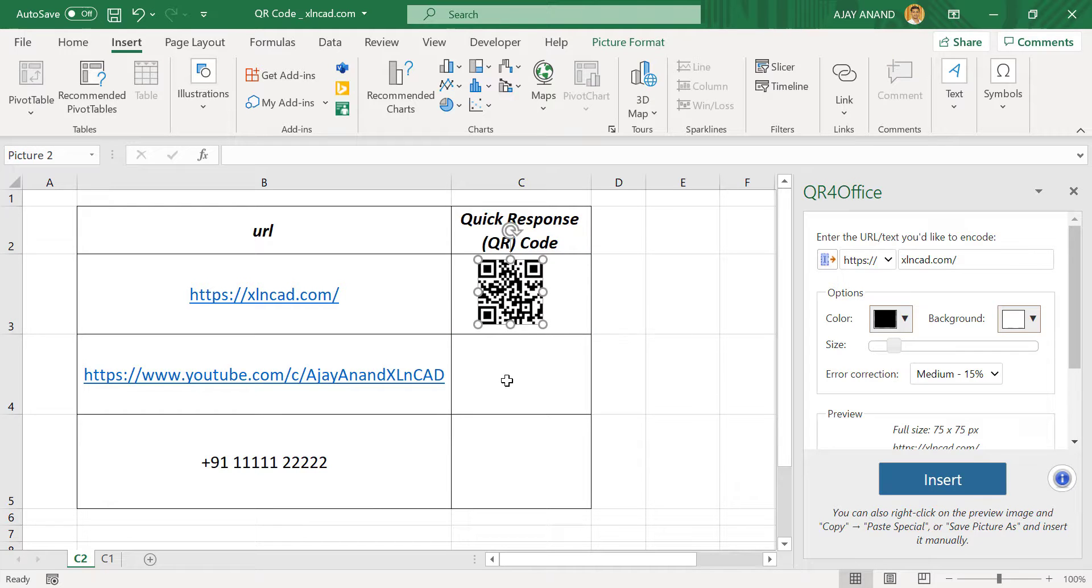
click(521, 374)
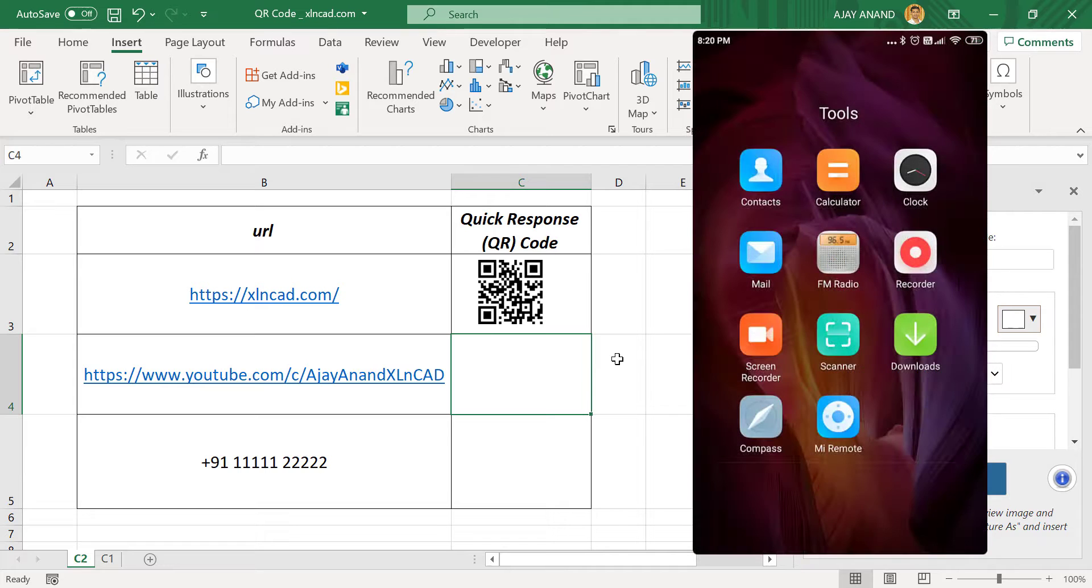
click(837, 337)
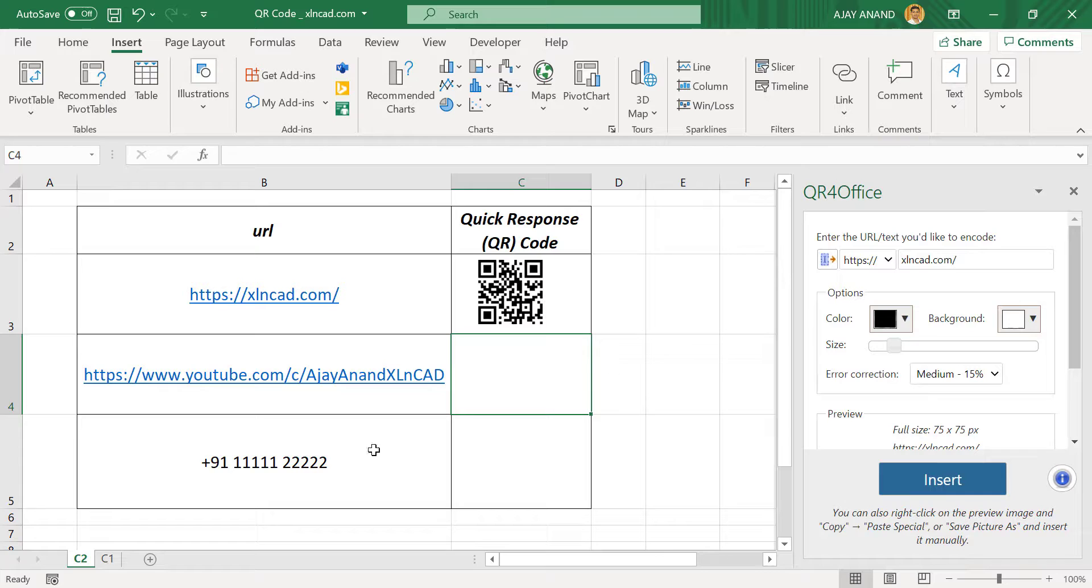
mouse_move(357, 464)
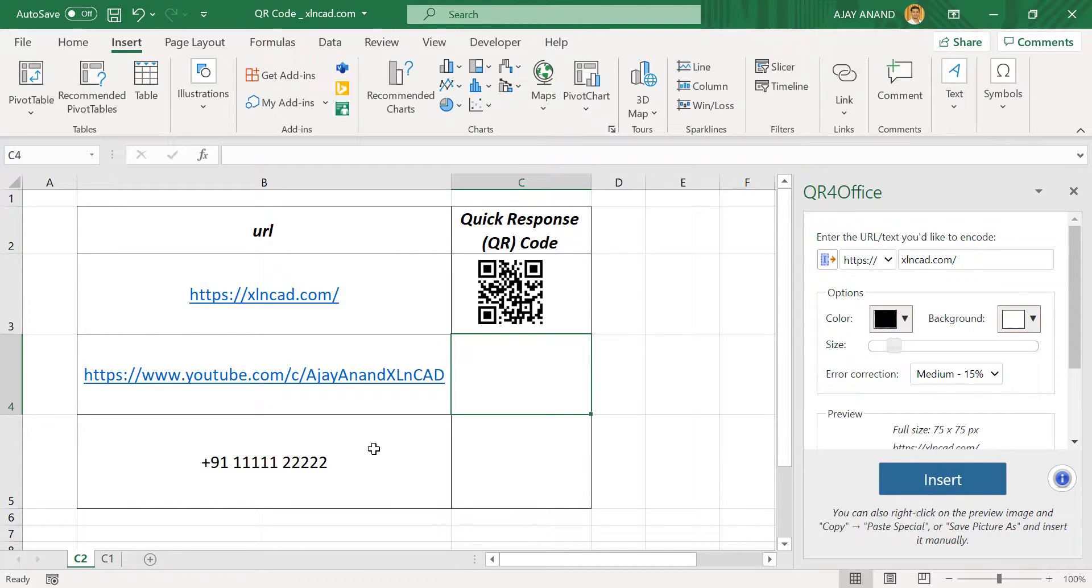
click(263, 462)
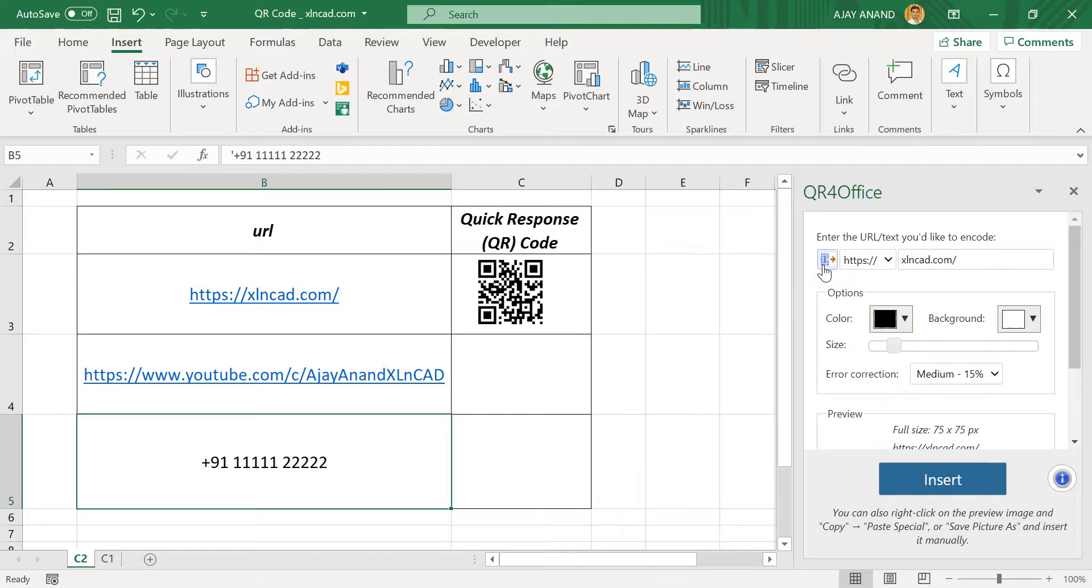
click(865, 259)
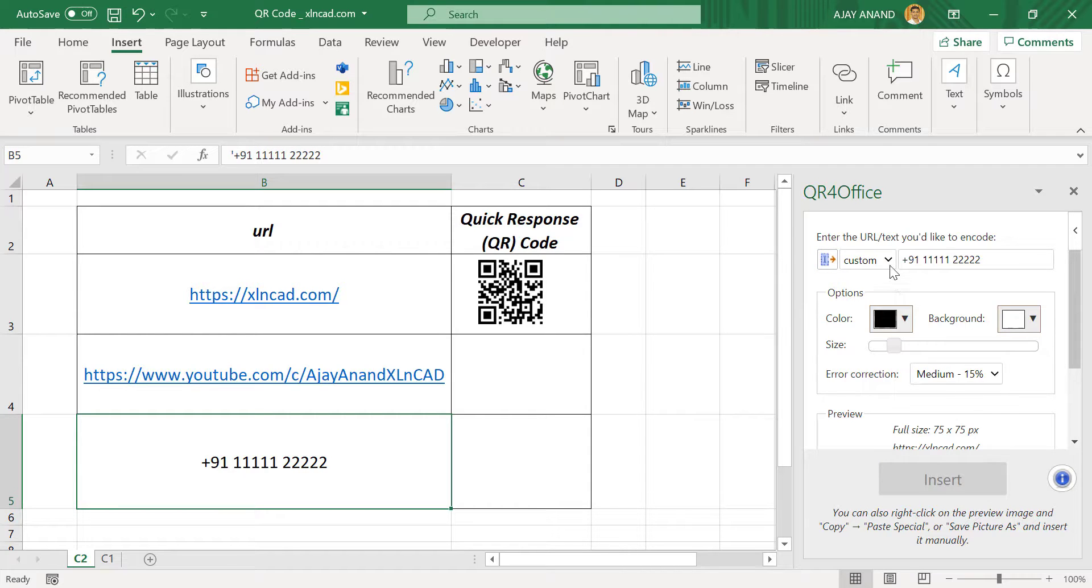
click(886, 259)
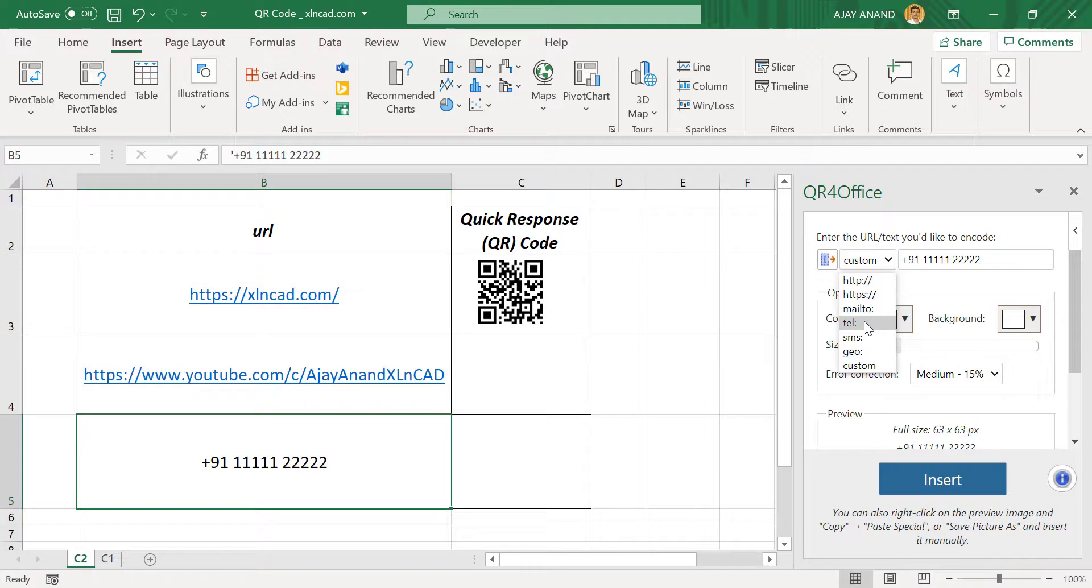
click(850, 322)
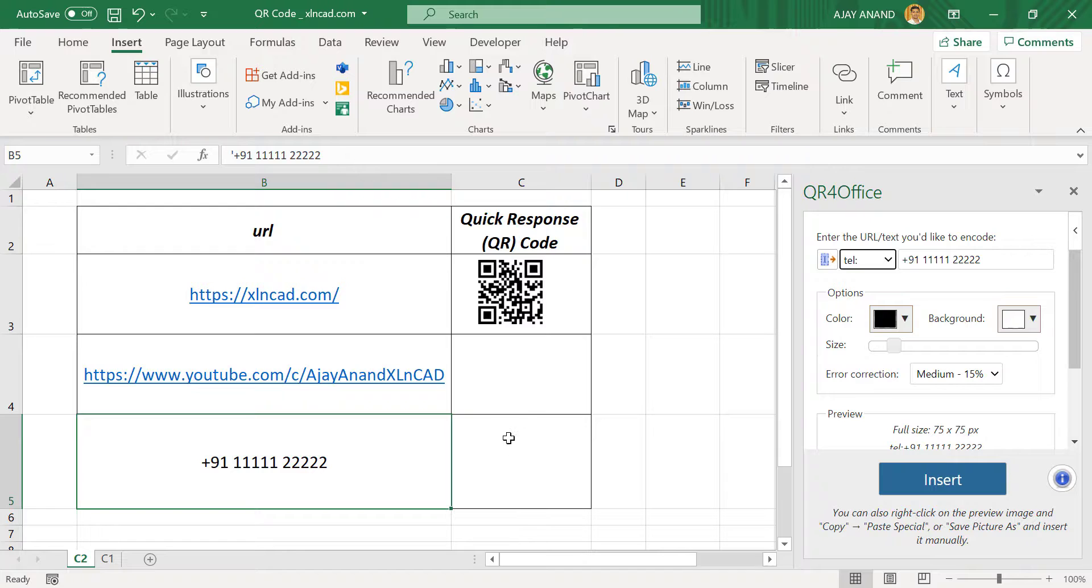
click(520, 461)
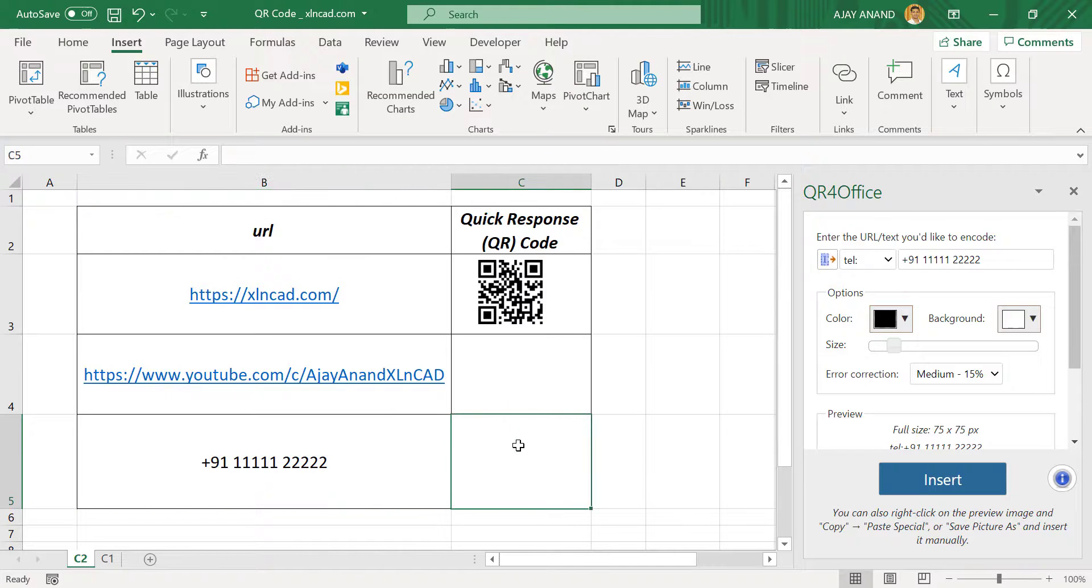
click(941, 479)
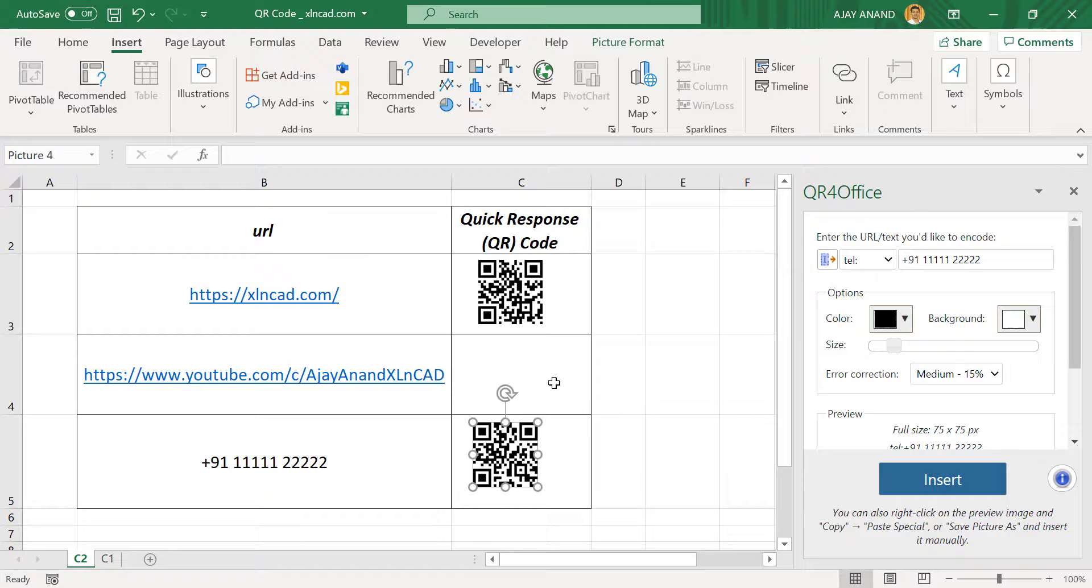
click(521, 374)
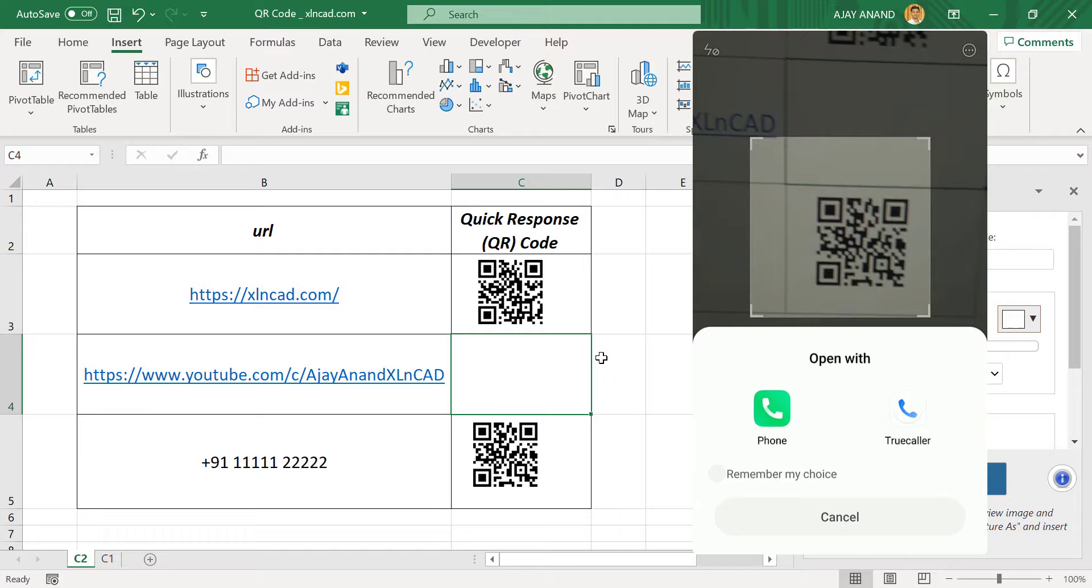
click(771, 411)
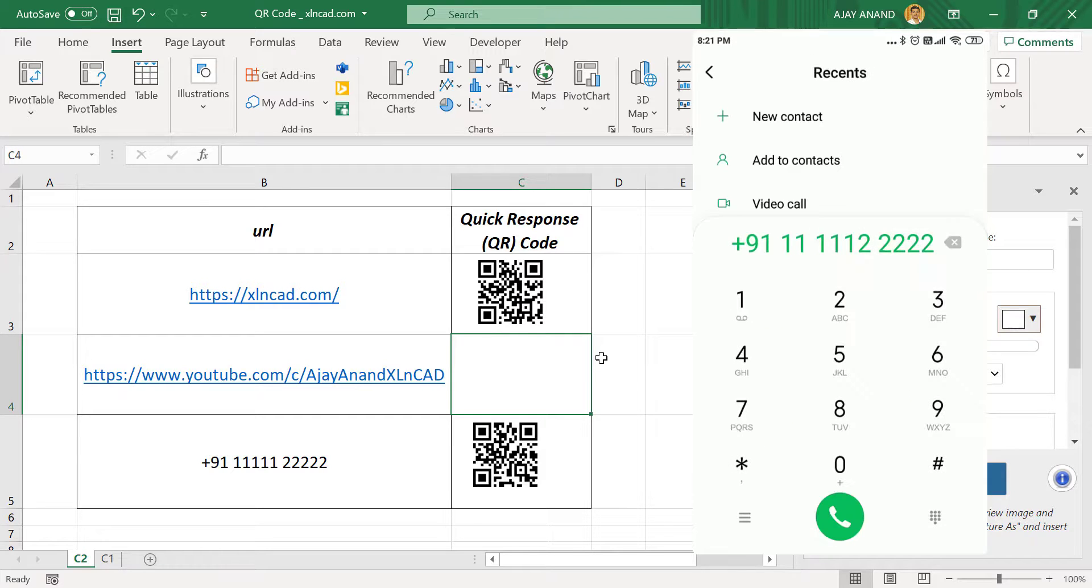
drag(343, 460, 719, 256)
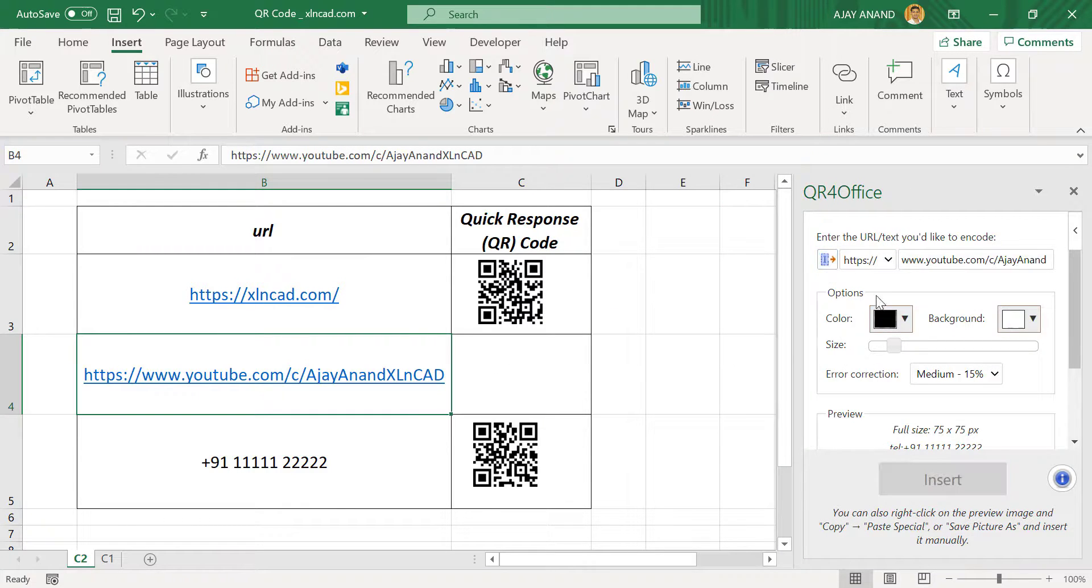
Step: Open QR4Office's Color dropdown for the YouTube link's QR code
click(901, 318)
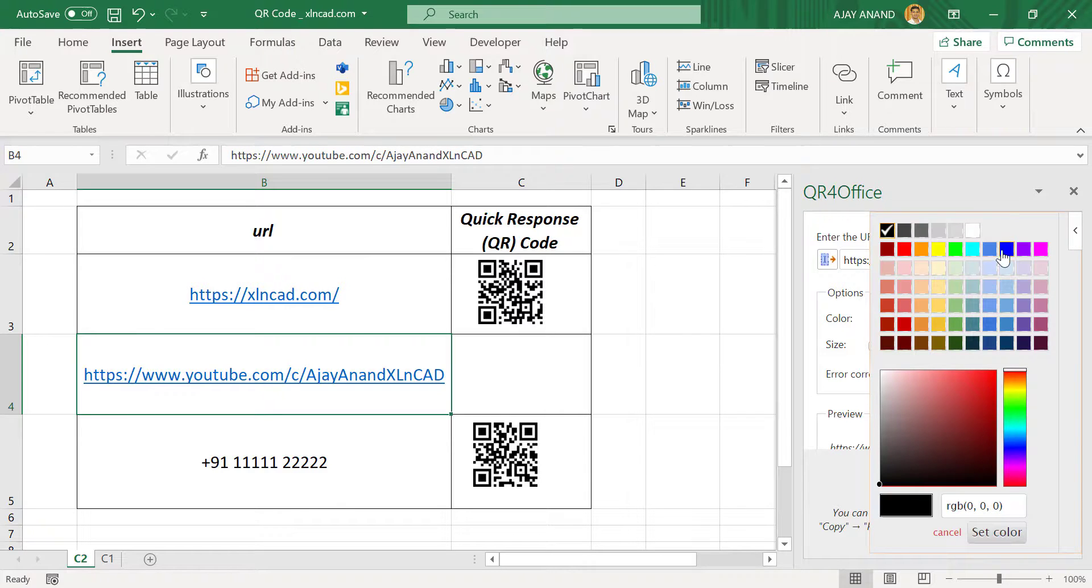